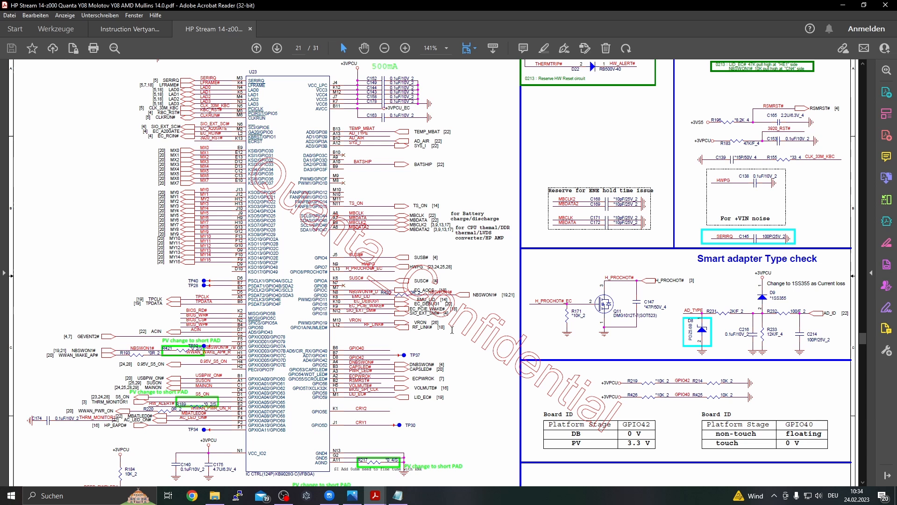
- Highlight the ENE EC sentence in the Vertyanov JIG instructions, then return to the HP Stream schematic
left_click(130, 28)
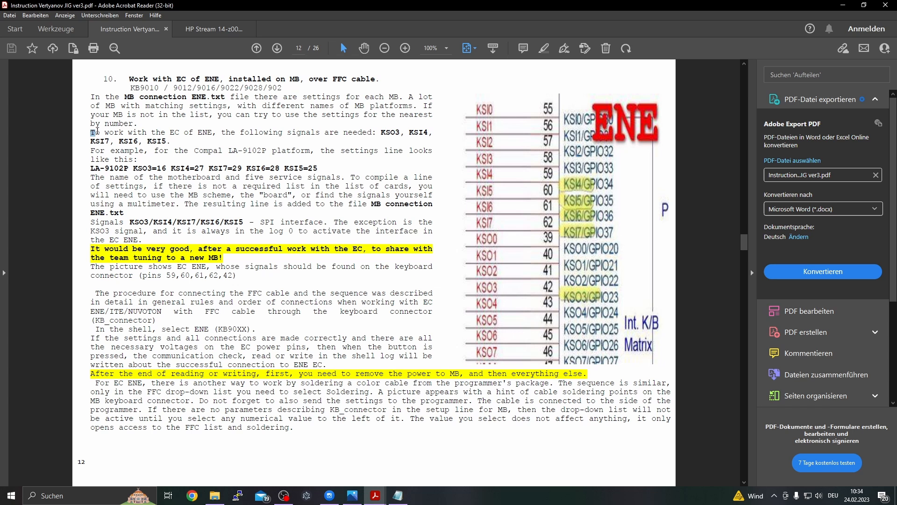
left_click_drag(92, 132, 213, 132)
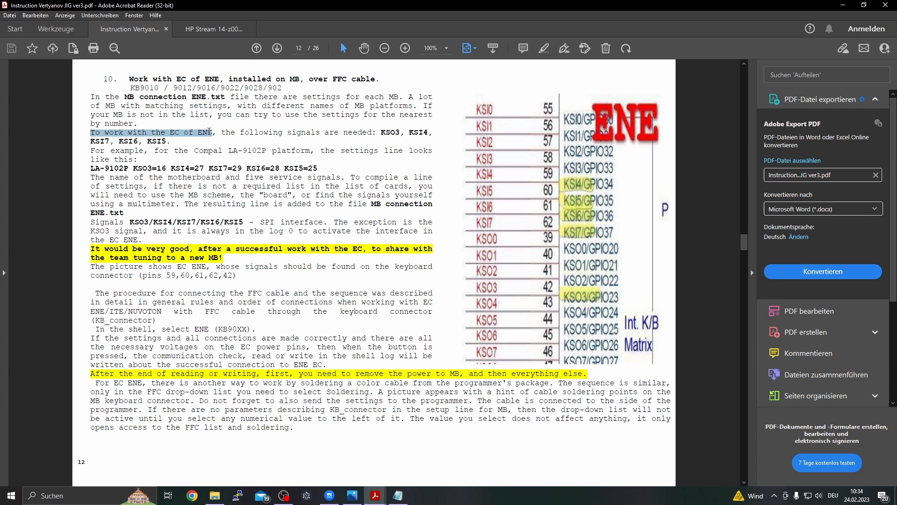
left_click_drag(211, 133, 274, 133)
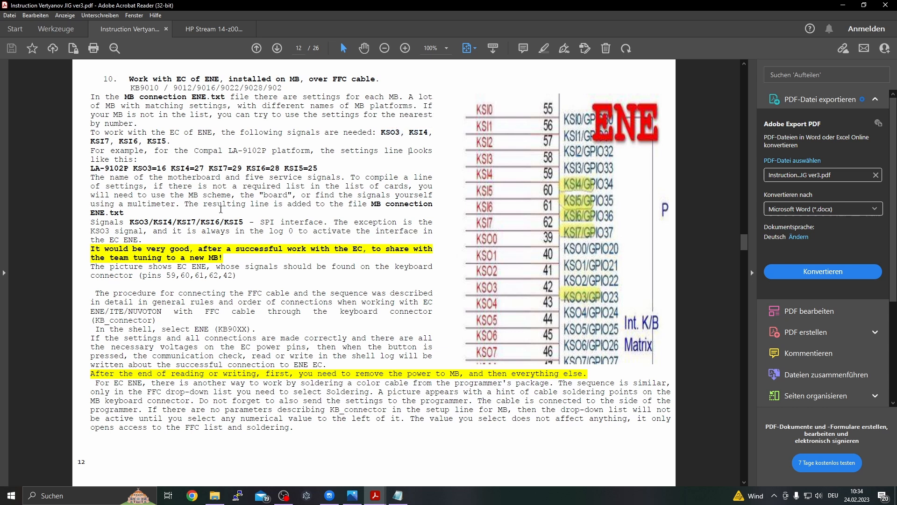
mouse_move(308, 286)
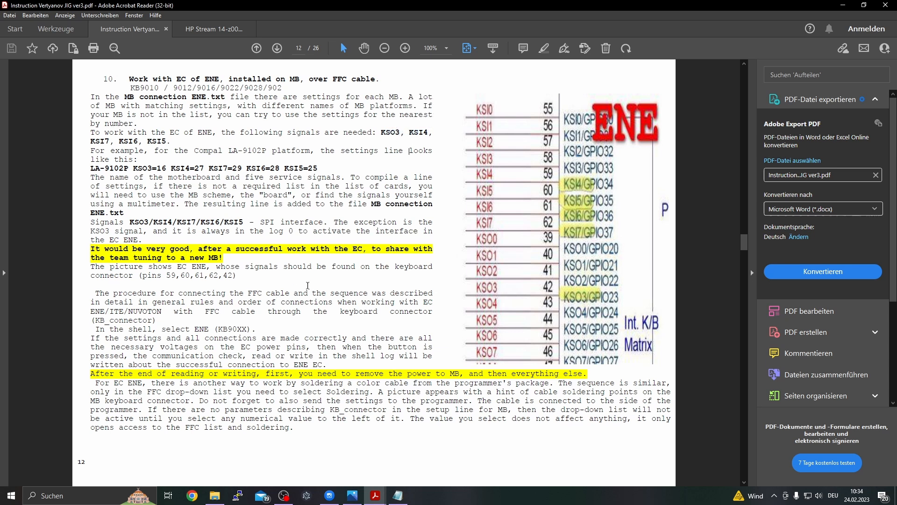
mouse_move(317, 286)
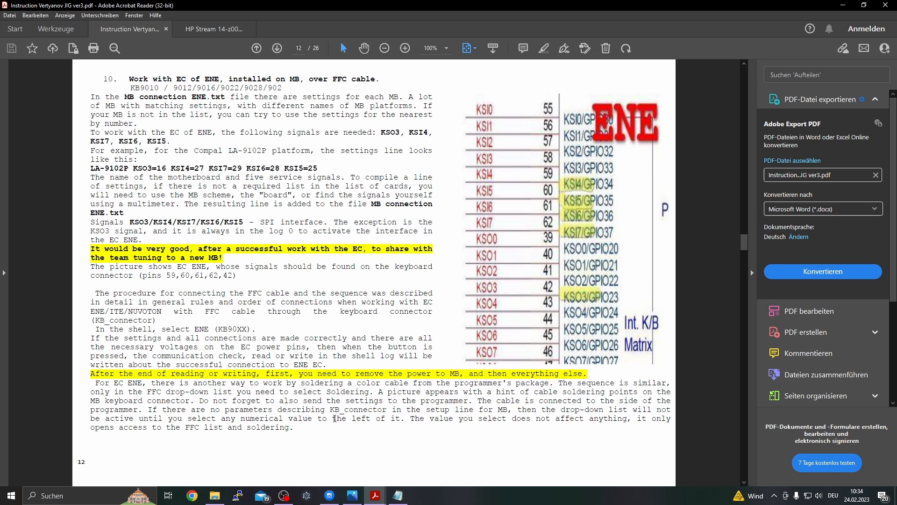
left_click(214, 28)
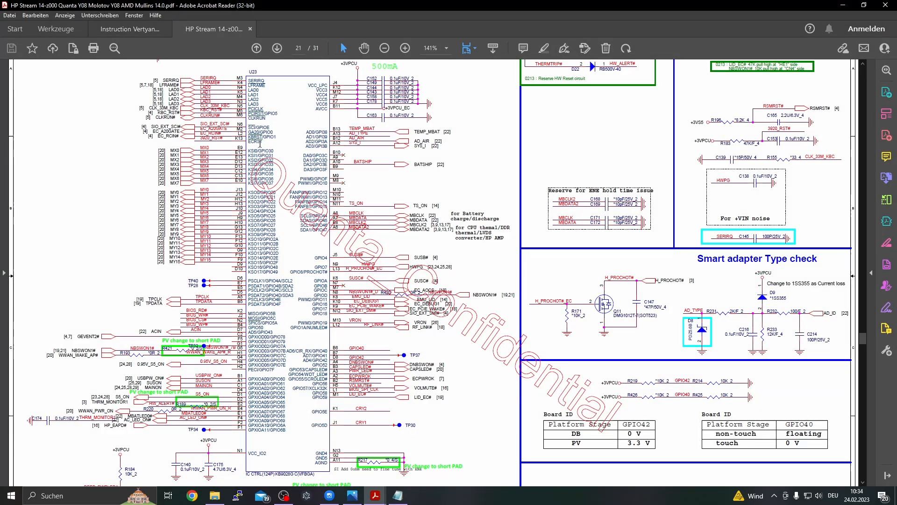
mouse_move(384, 48)
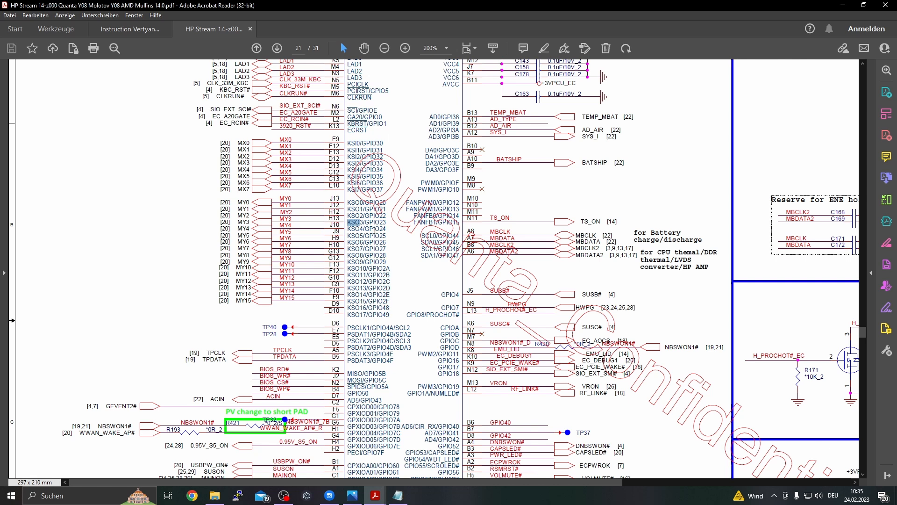
mouse_move(360, 229)
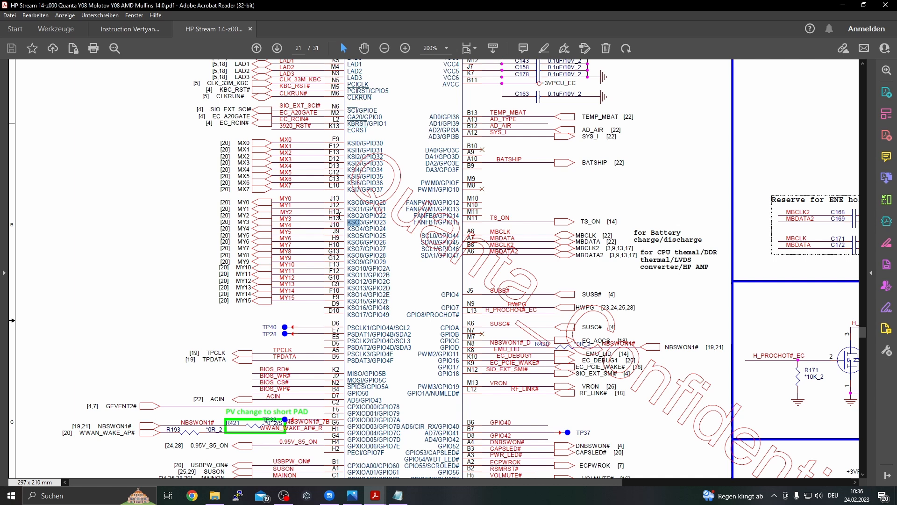
mouse_move(337, 217)
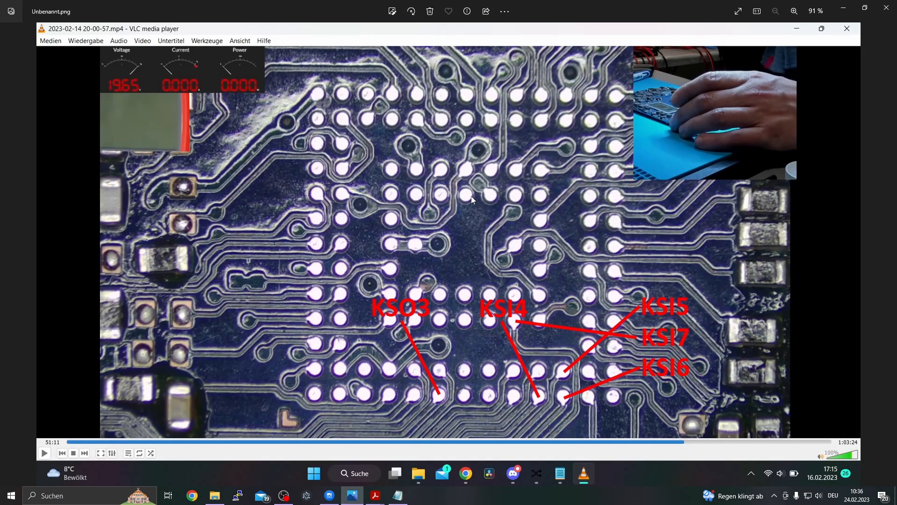
mouse_move(337, 102)
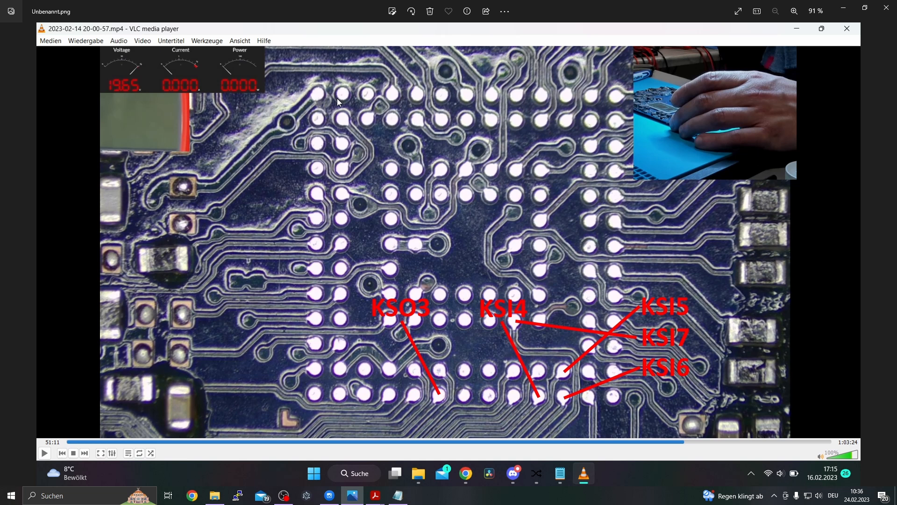
mouse_move(415, 374)
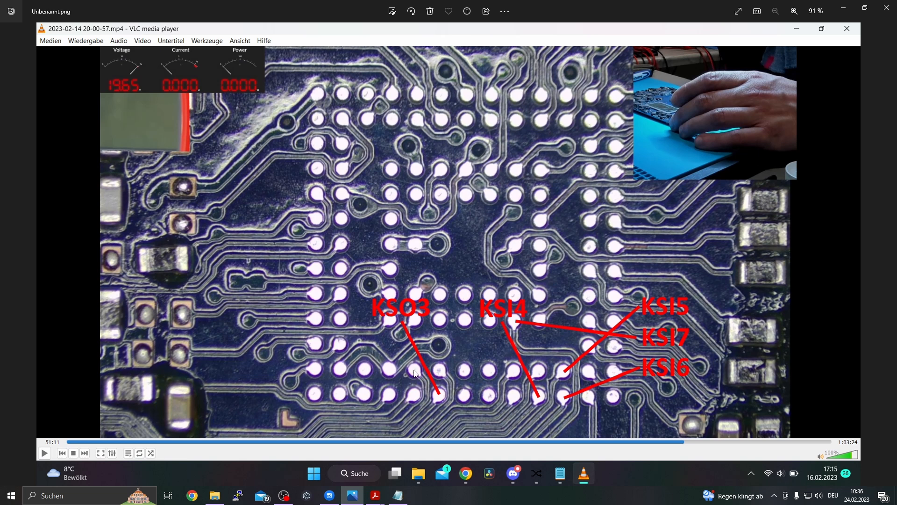
mouse_move(525, 398)
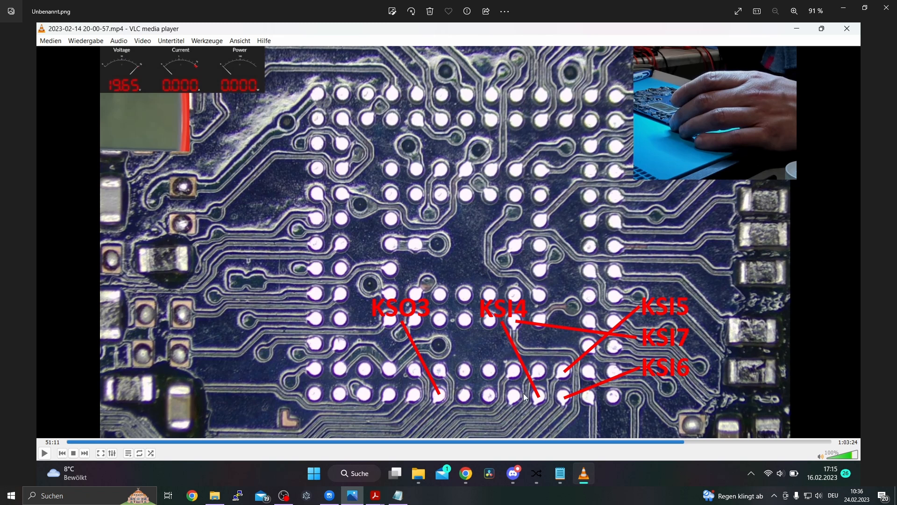
mouse_move(614, 342)
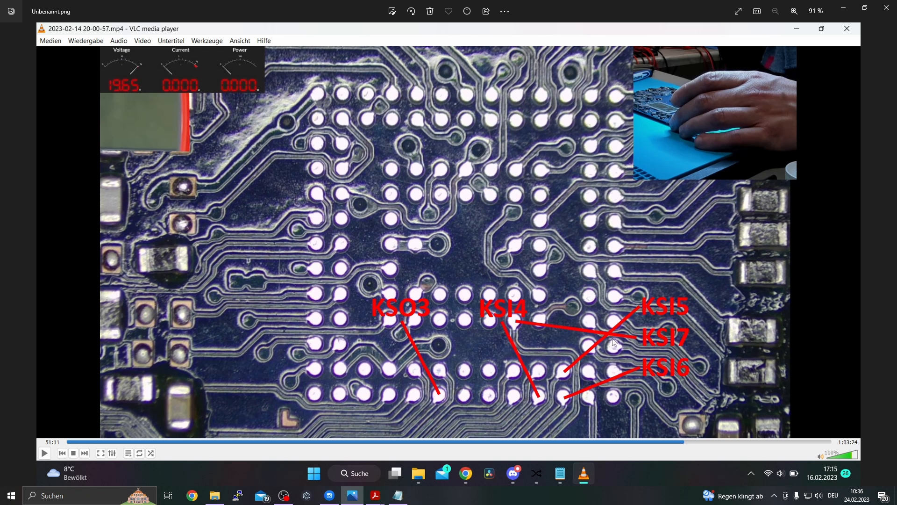
mouse_move(438, 400)
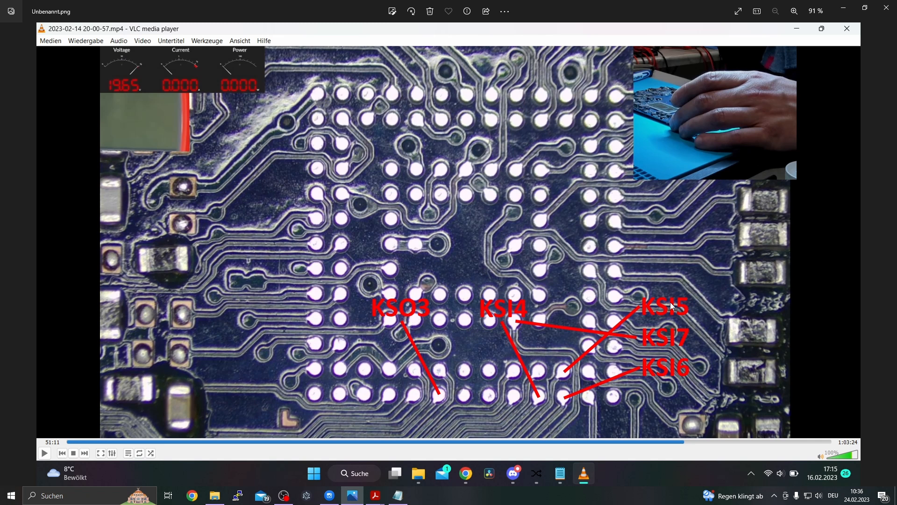
mouse_move(675, 377)
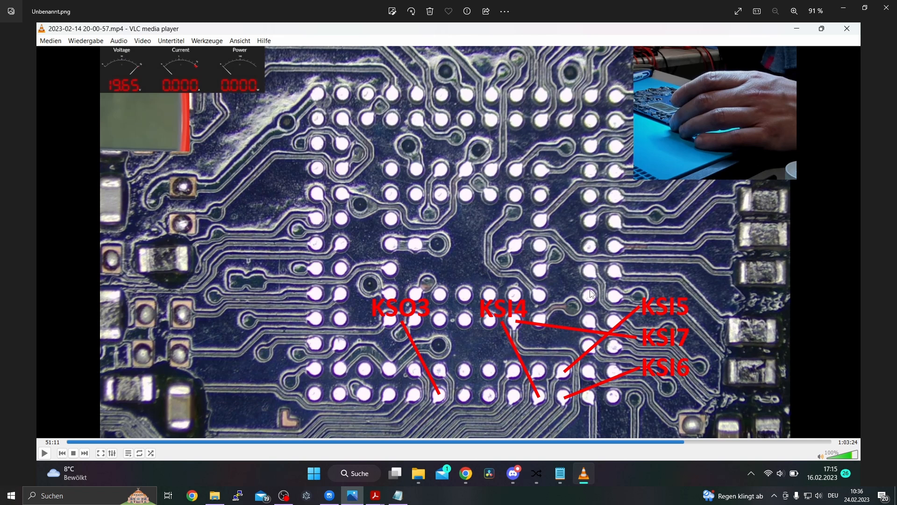
mouse_move(533, 257)
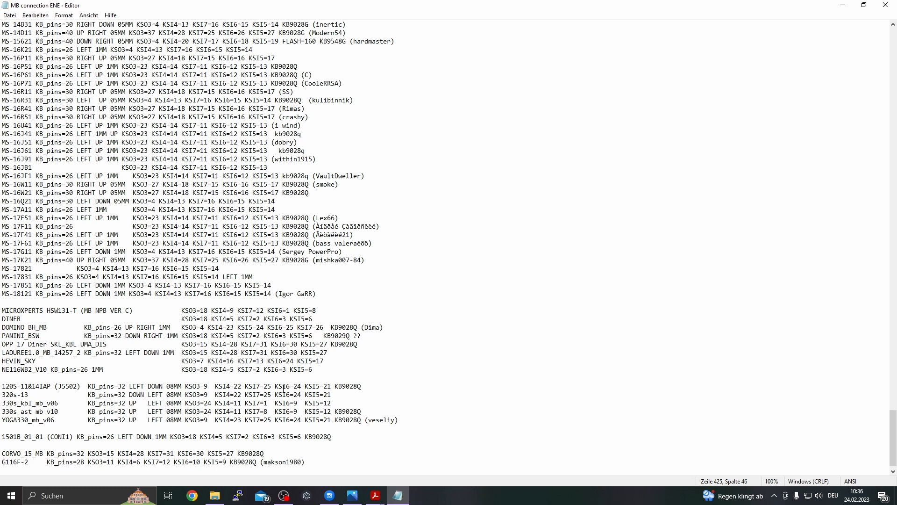
mouse_move(332, 398)
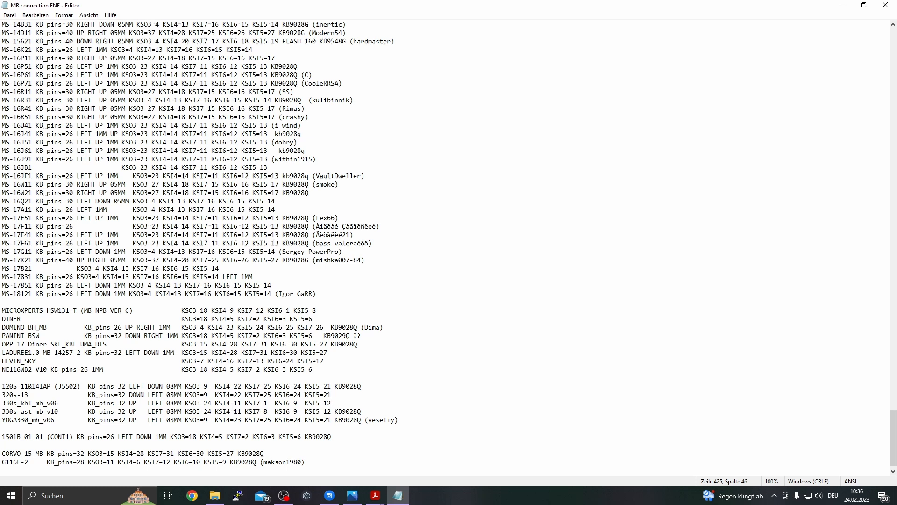
- Scroll to the list's end and select the ODIN-15 board name to check it, then deselect it
scroll("down", 3)
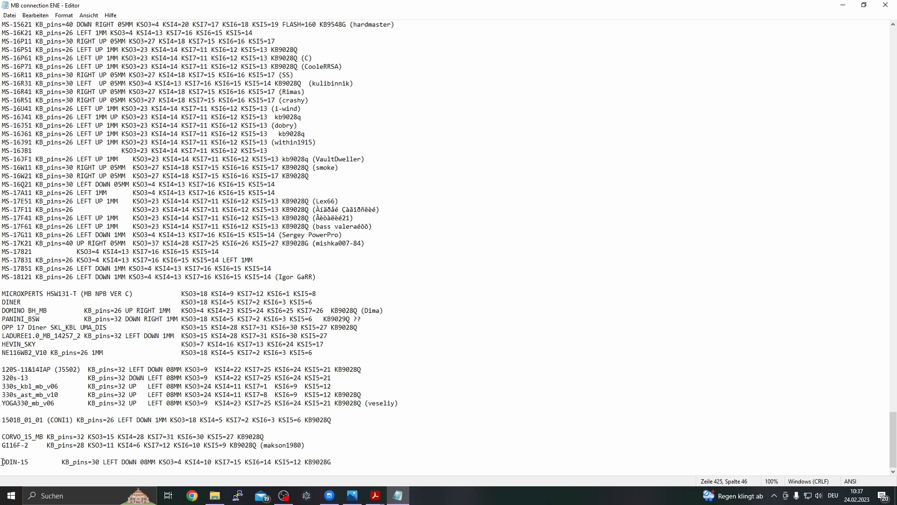
double_click(15, 462)
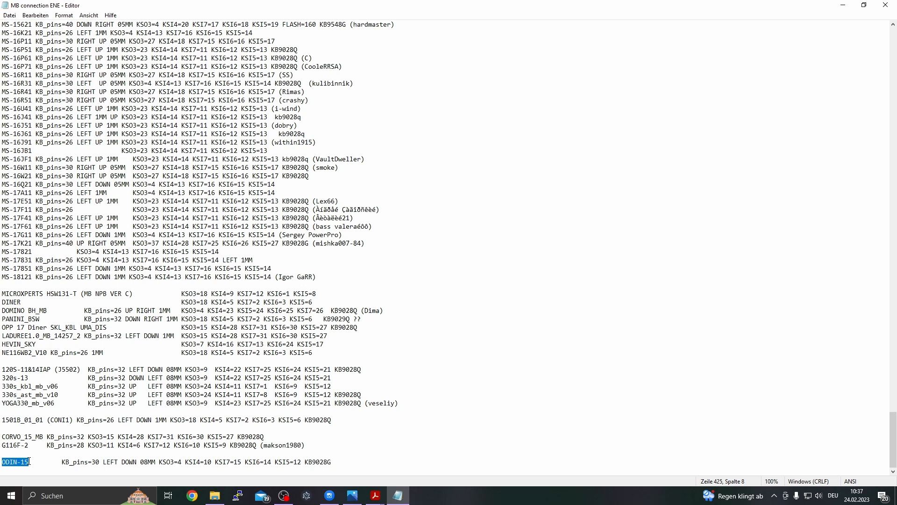
left_click(28, 462)
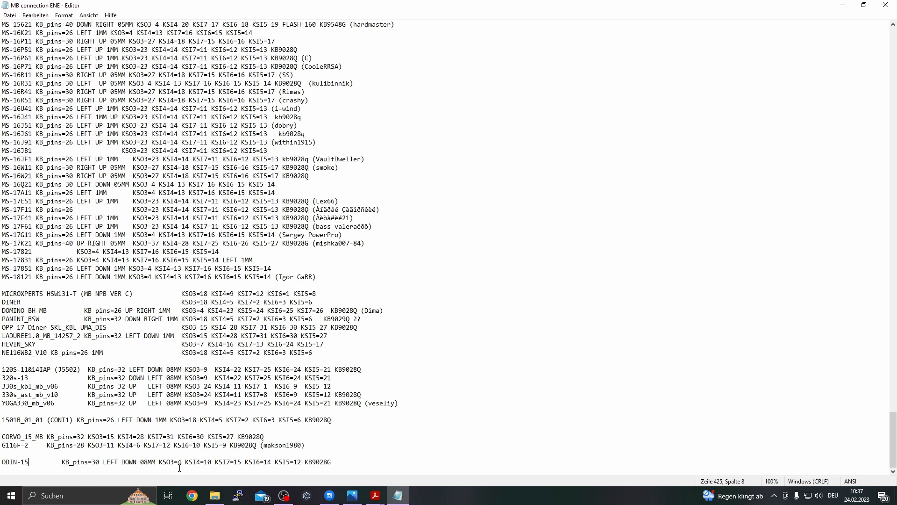
mouse_move(198, 466)
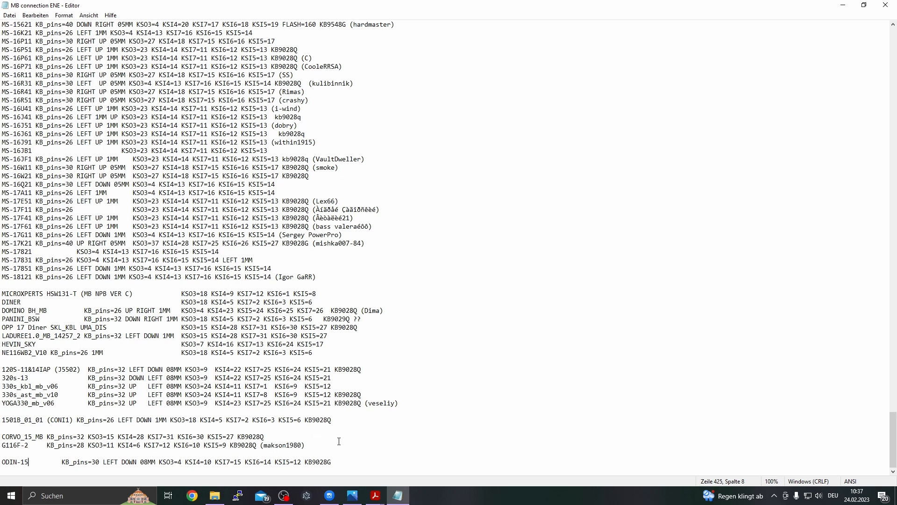
mouse_move(433, 373)
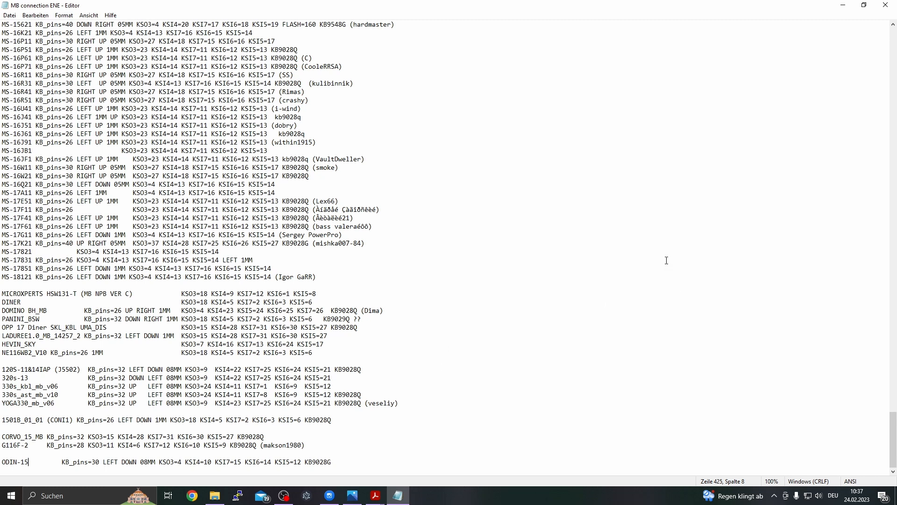
mouse_move(700, 214)
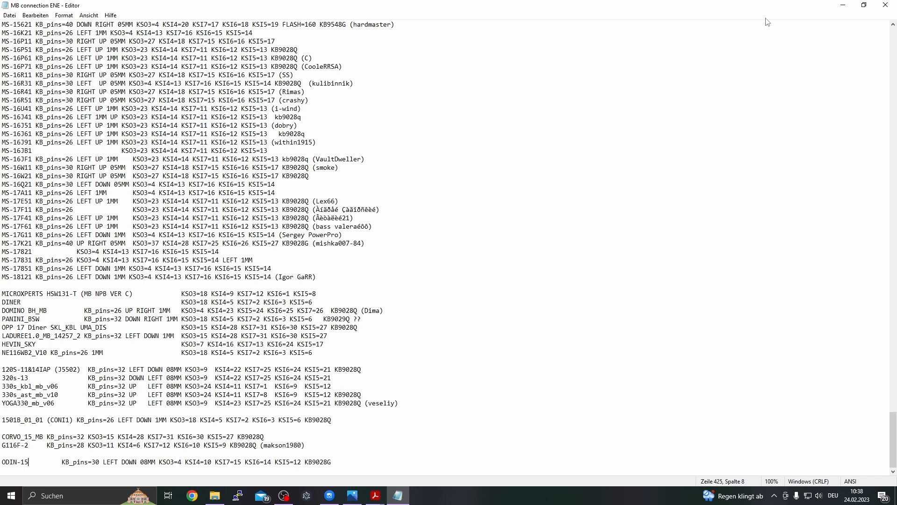
mouse_move(835, 16)
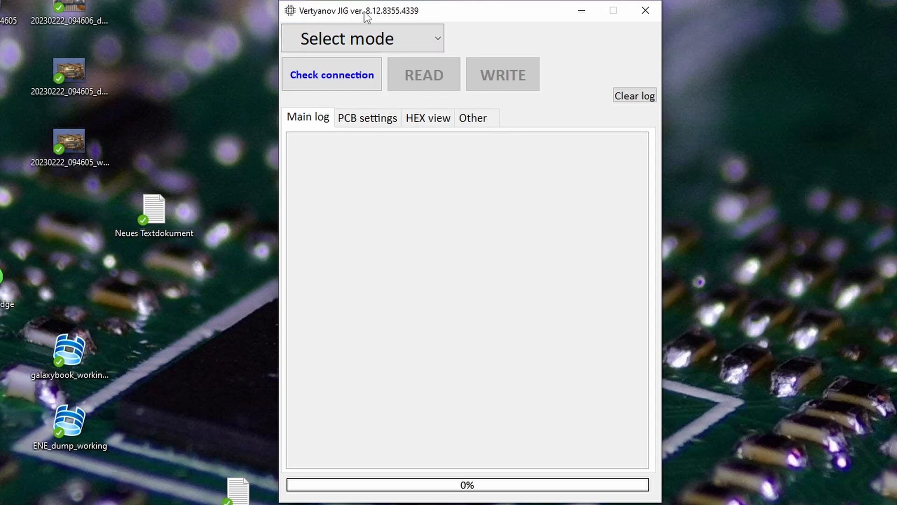
mouse_move(381, 23)
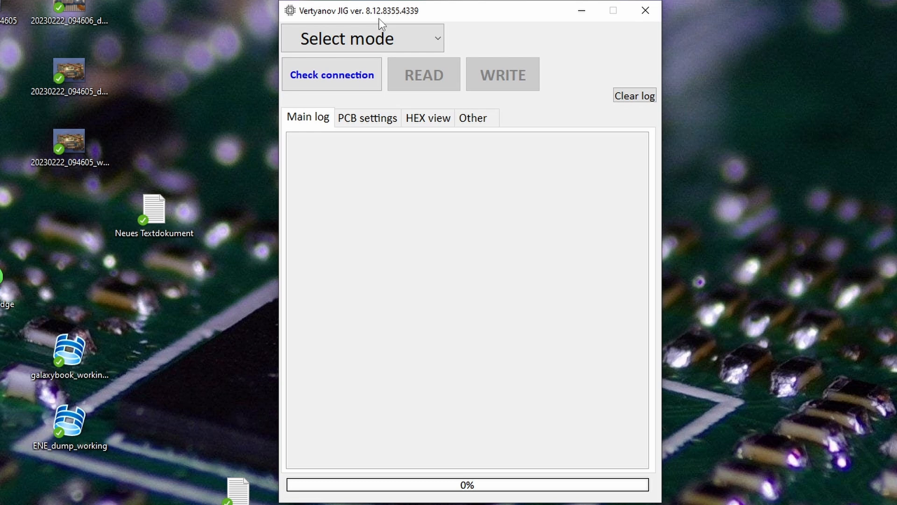
- Choose ENE (KB90XX) mode, ODIN-15 board settings, 30-pin FFC and one-sided cable type
left_click(360, 38)
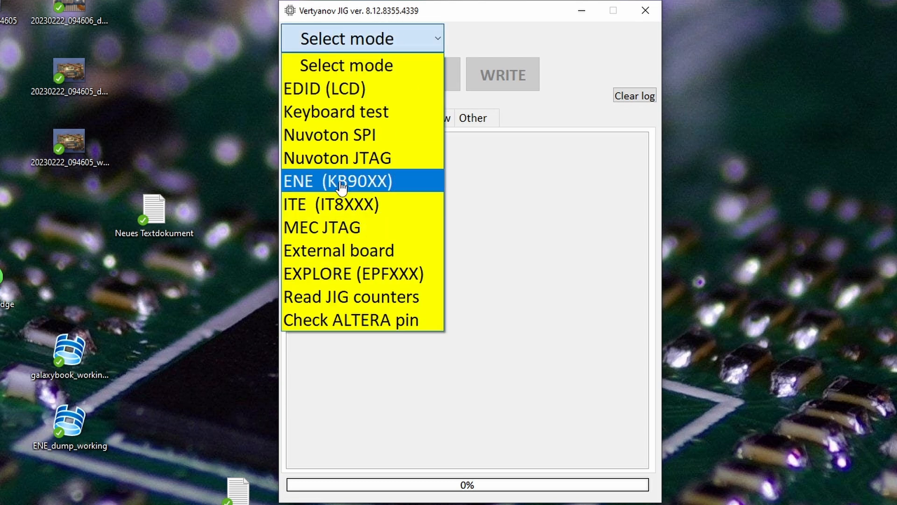
mouse_move(300, 199)
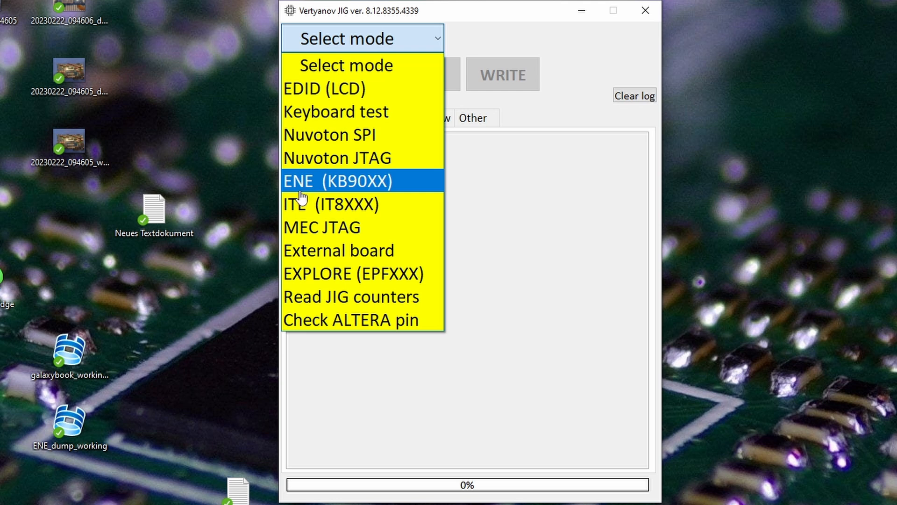
left_click(336, 181)
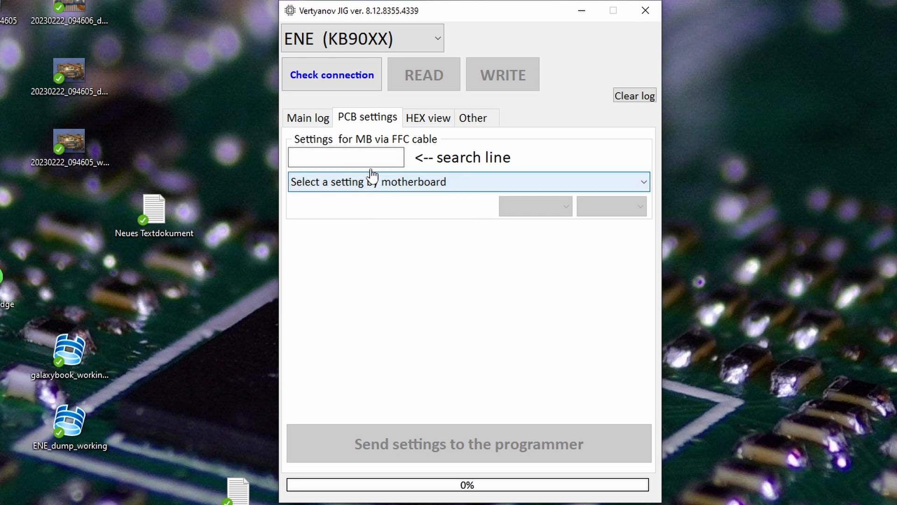
left_click(468, 181)
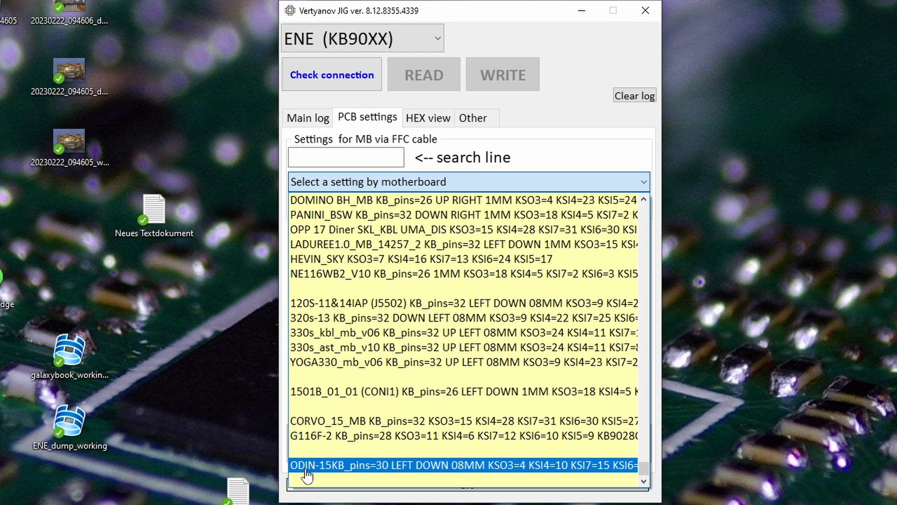
mouse_move(322, 474)
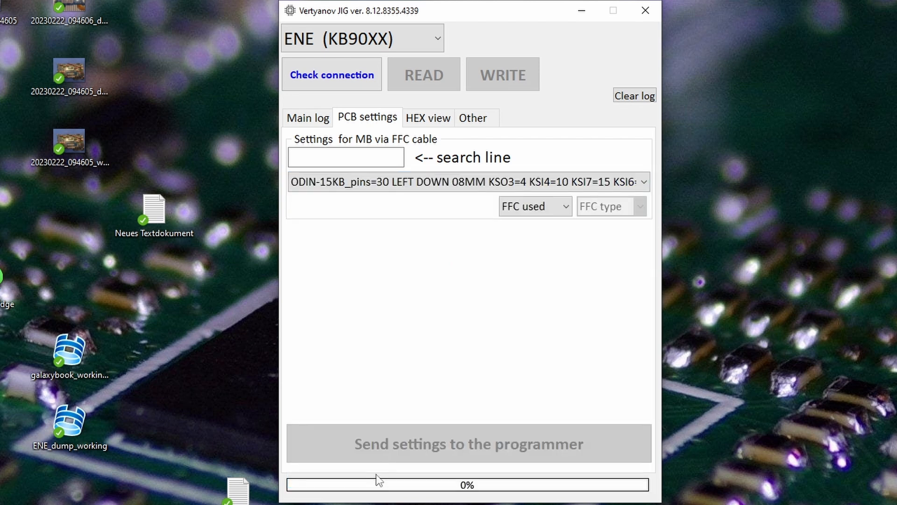
left_click(534, 206)
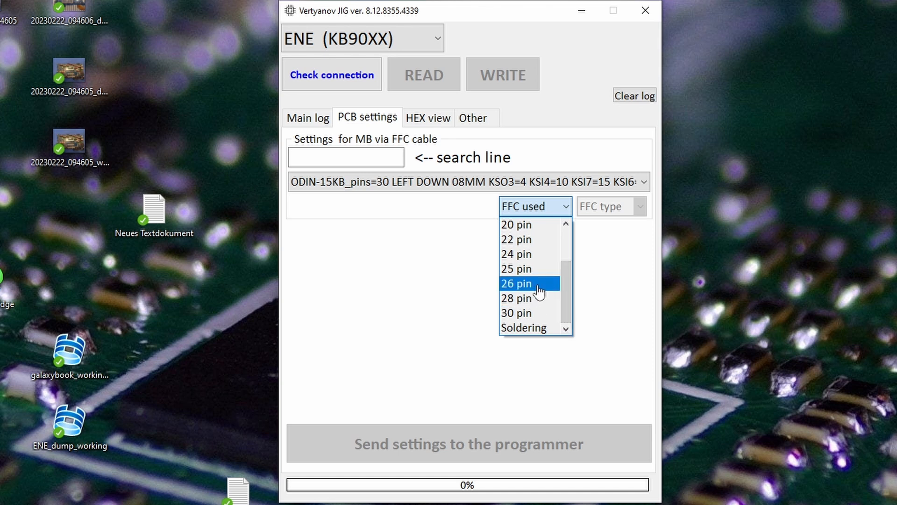
mouse_move(528, 313)
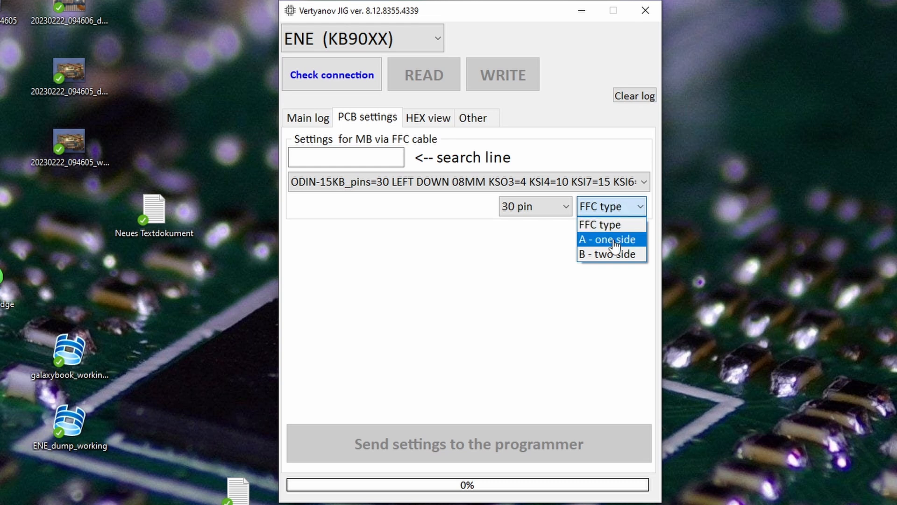
left_click(608, 240)
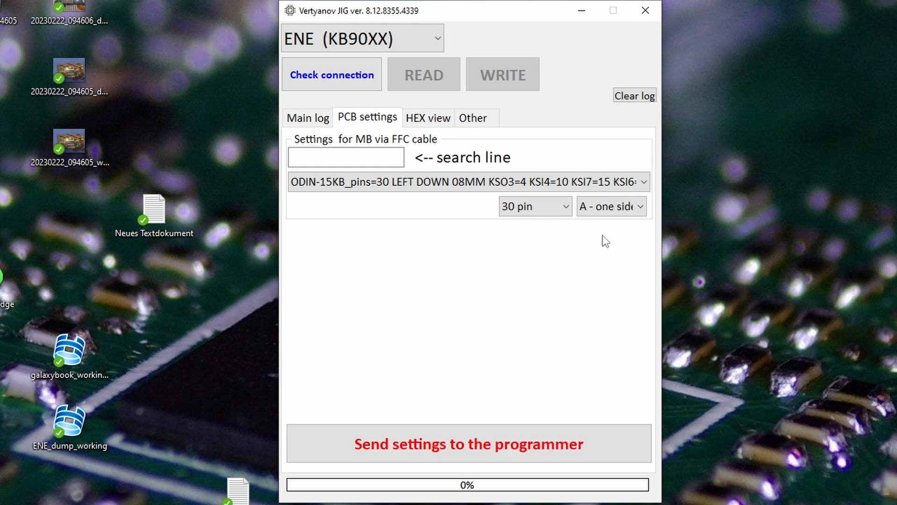
mouse_move(467, 443)
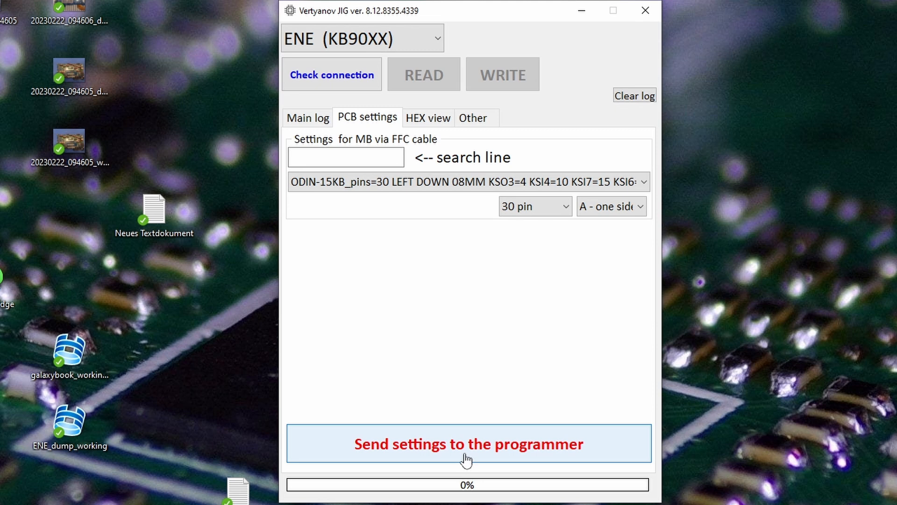
- Send the FFC settings to the programmer and dismiss the connection picture
left_click(468, 443)
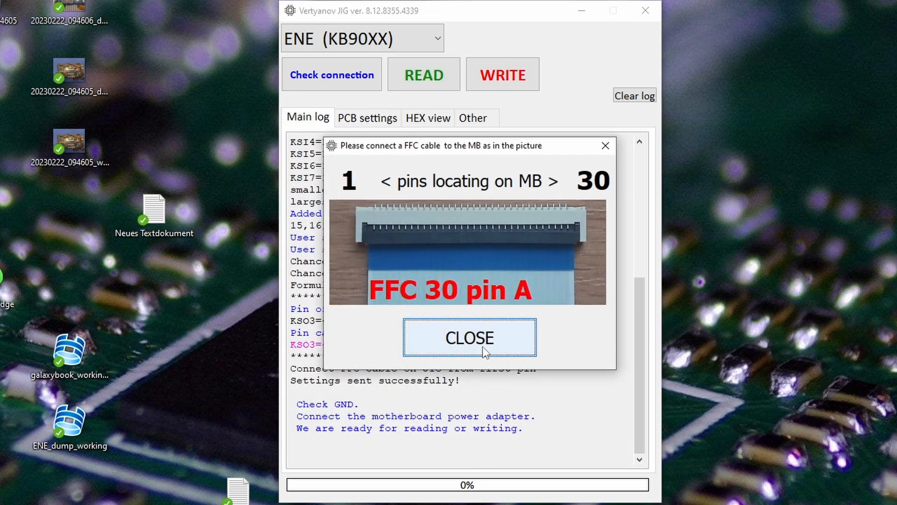
left_click(469, 337)
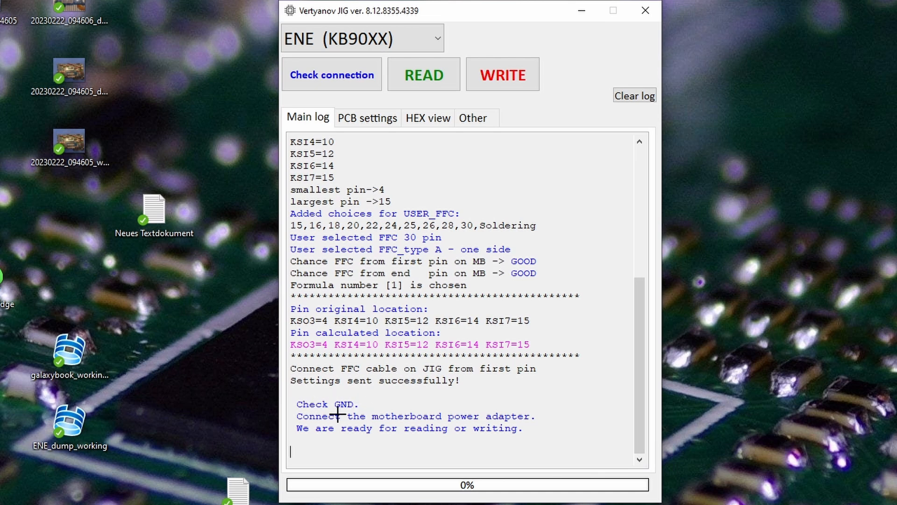
mouse_move(503, 422)
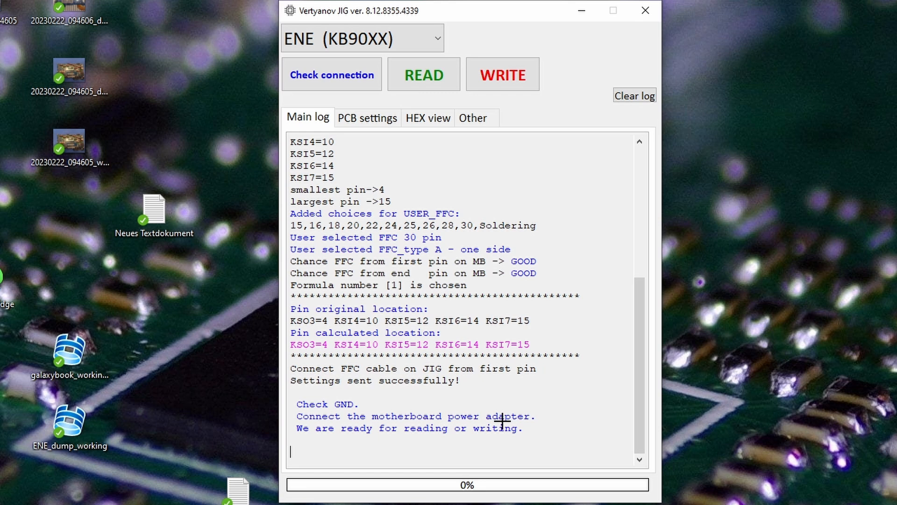
mouse_move(424, 87)
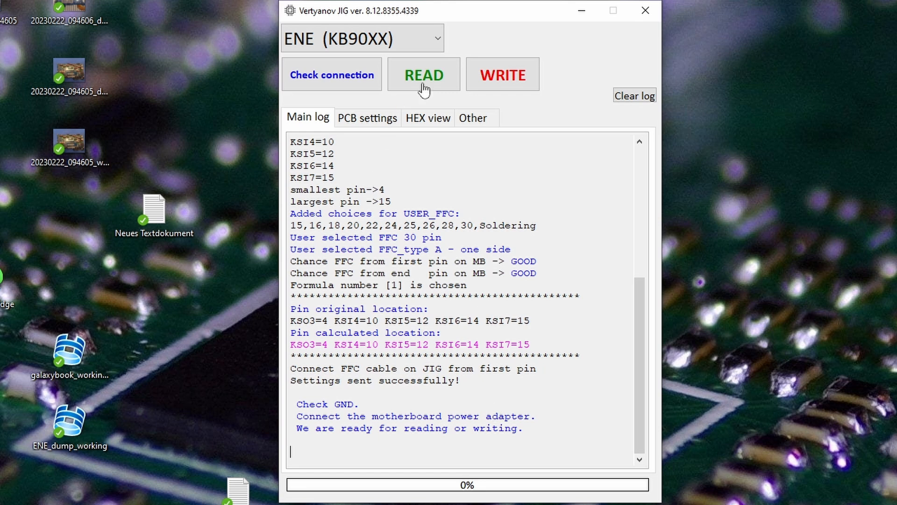
- Query the EC chip identification, confirming KB9020 and established ENE communication
left_click(331, 74)
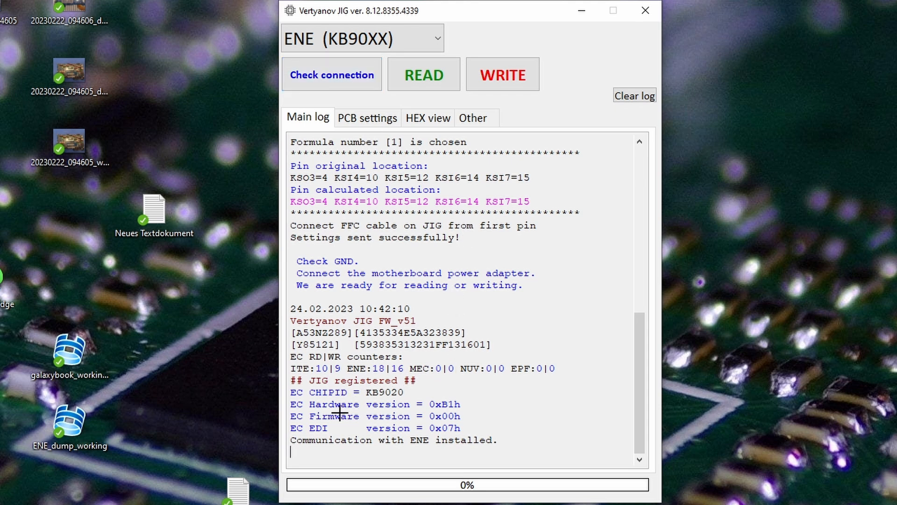
mouse_move(372, 396)
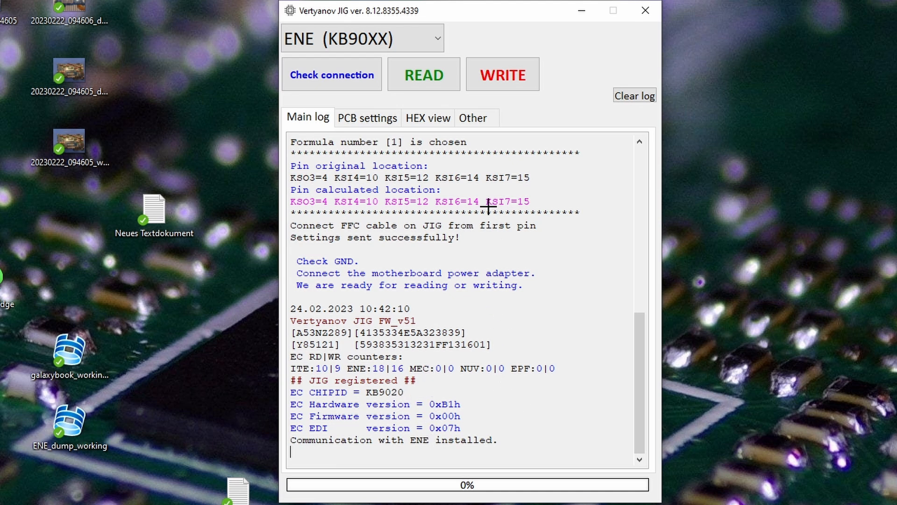
left_click(423, 74)
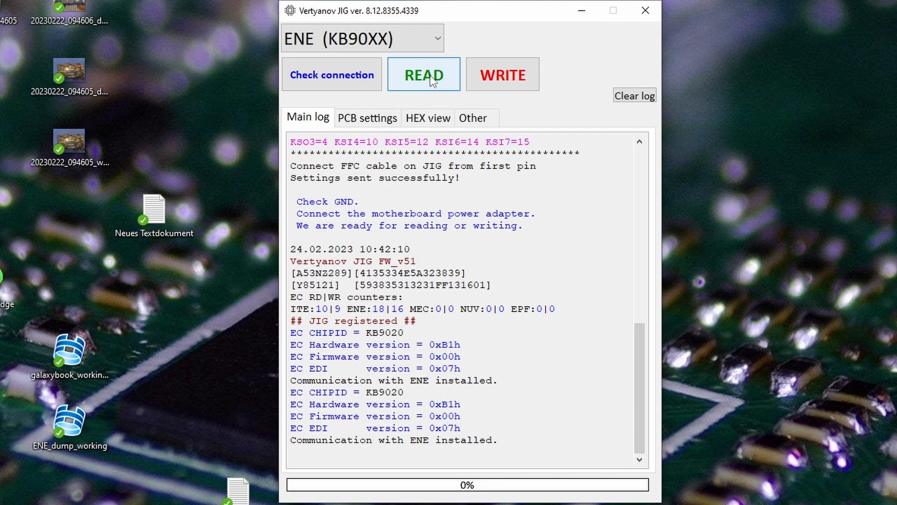
- Start the firmware read, saving it as ENE_read_galaxybook in Downloads
left_click(423, 74)
type("ENE_read_g")
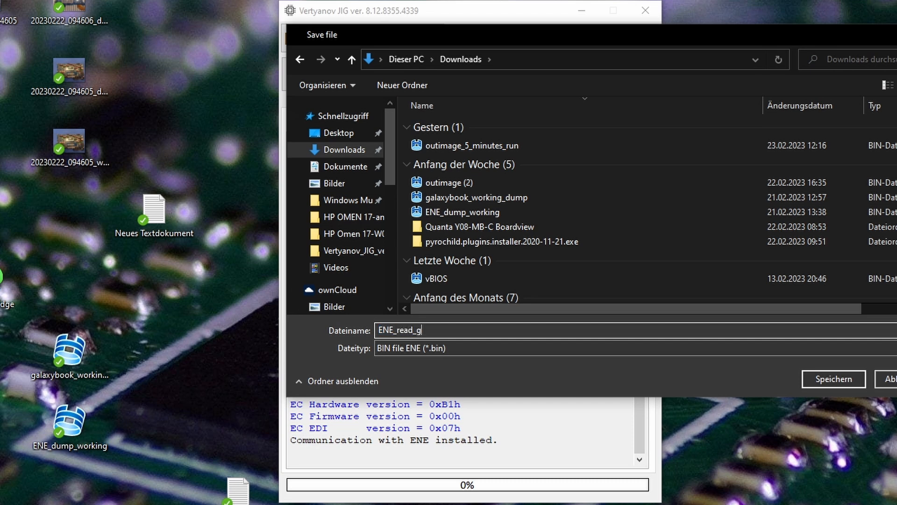
type("alaxyboo")
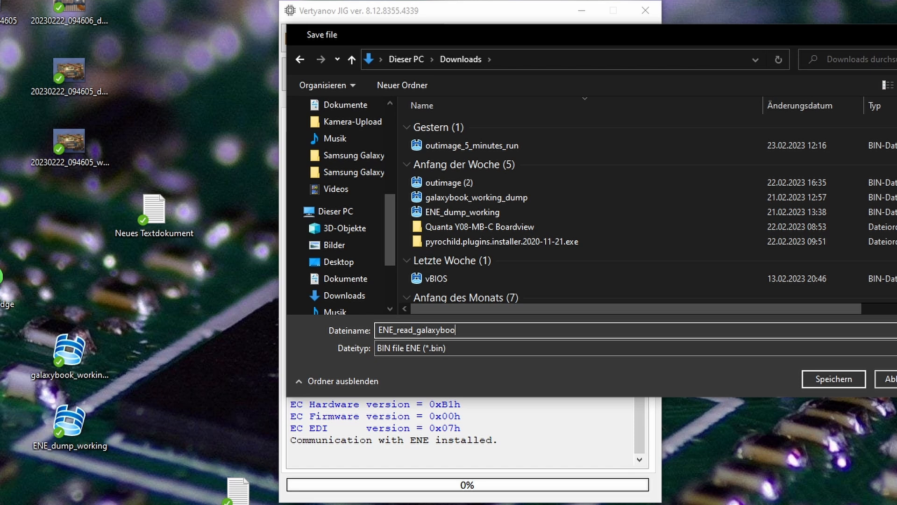
left_click(833, 379)
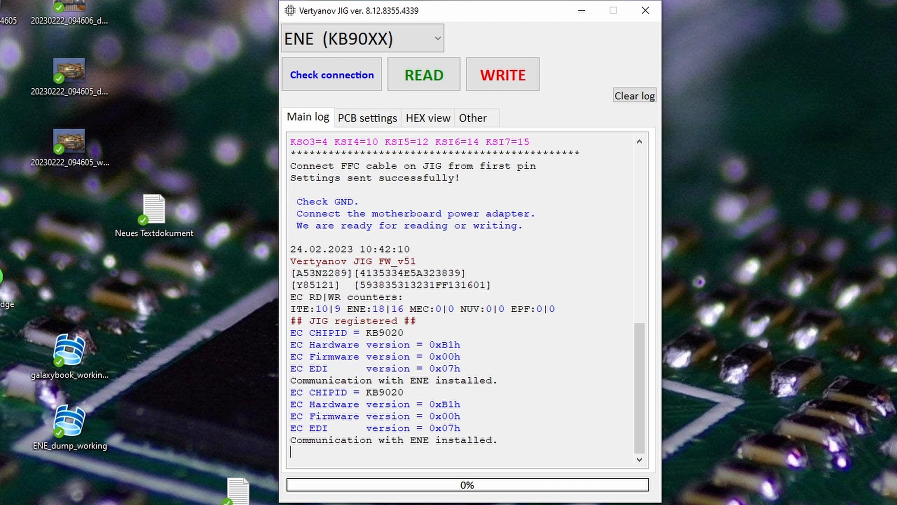
- Let the read into ENE_read_galaxybook.bin run through to 100% completion
left_click(423, 74)
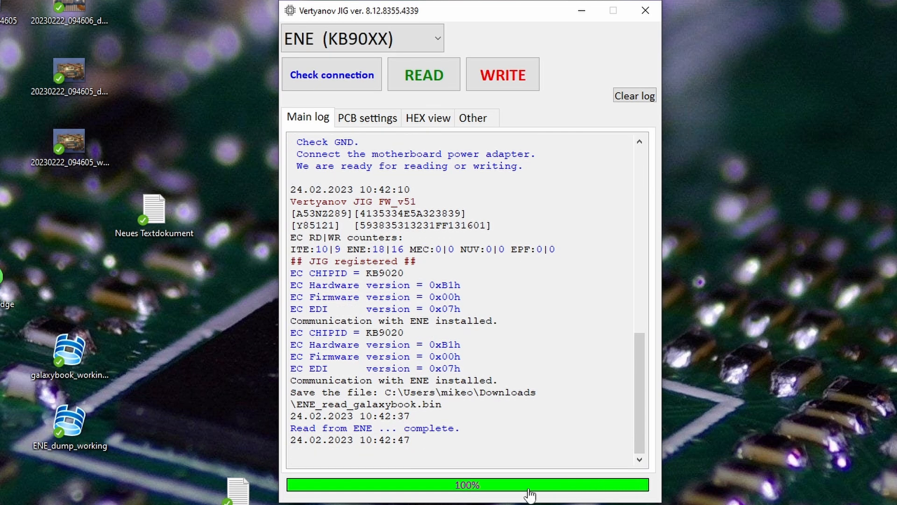
mouse_move(479, 241)
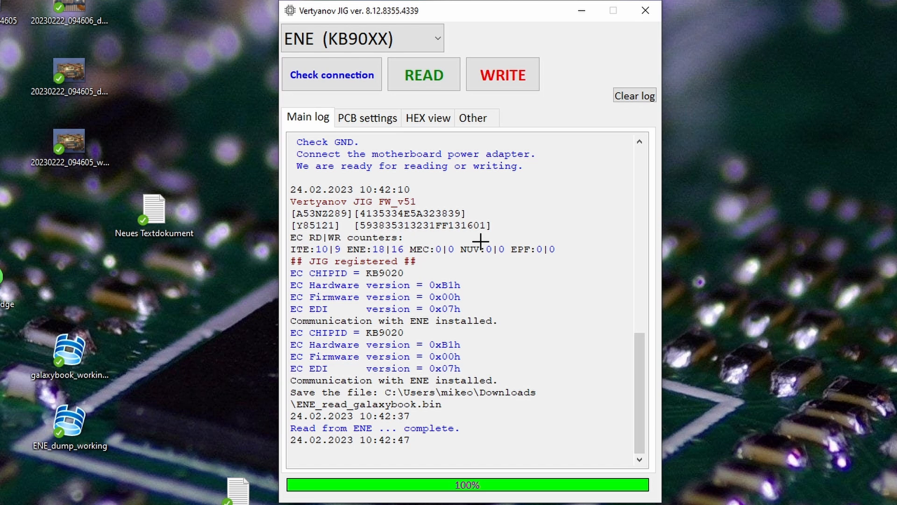
mouse_move(580, 10)
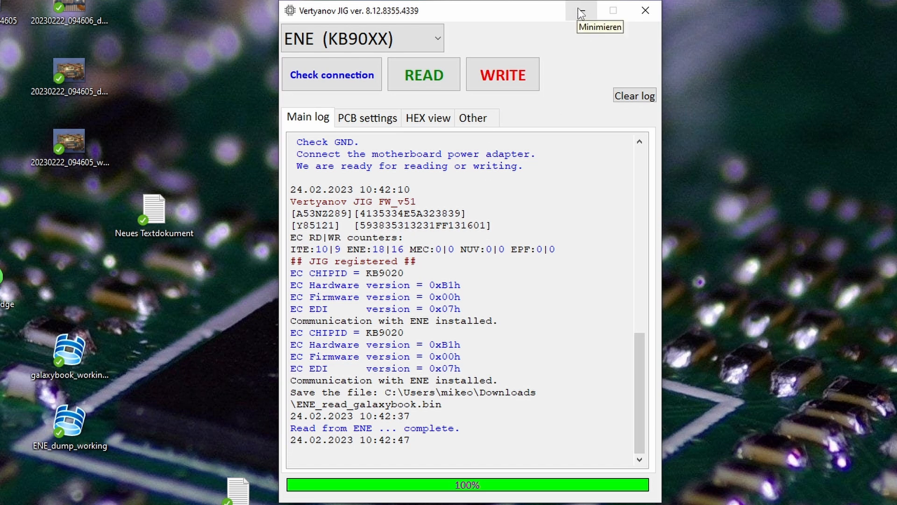
- Launch FlexHEX from recently used apps in Start and bring up its Open dialog
left_click(581, 10)
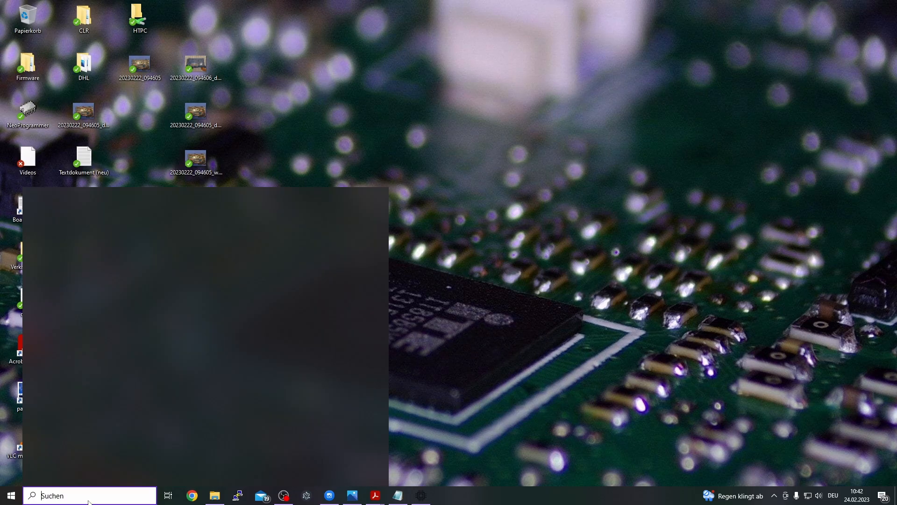
left_click(89, 495)
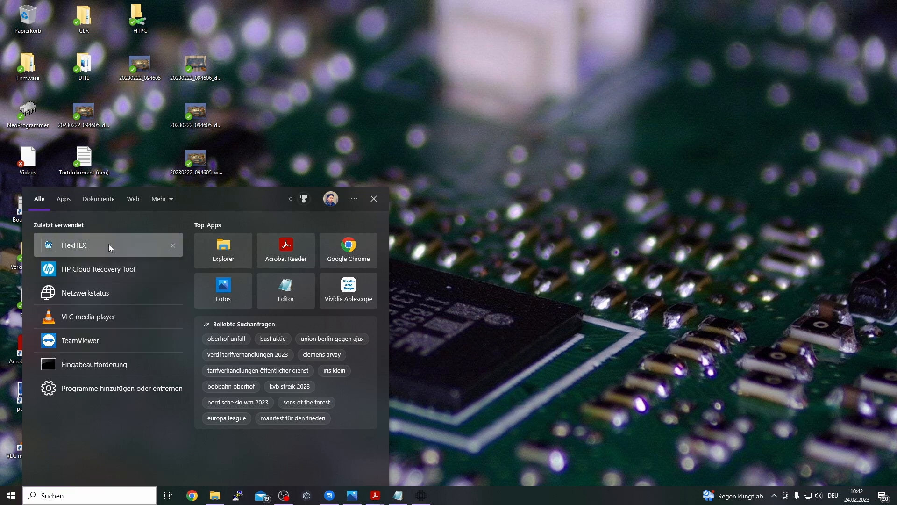
left_click(73, 244)
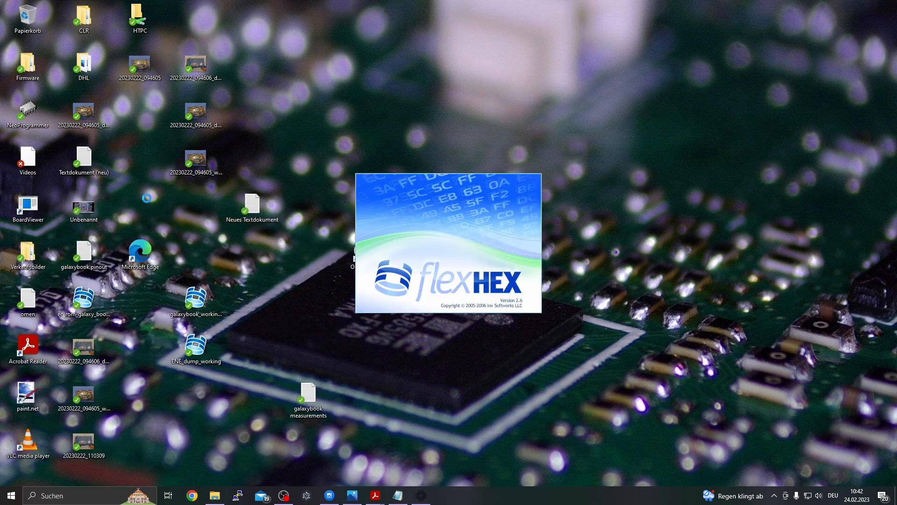
left_click(12, 16)
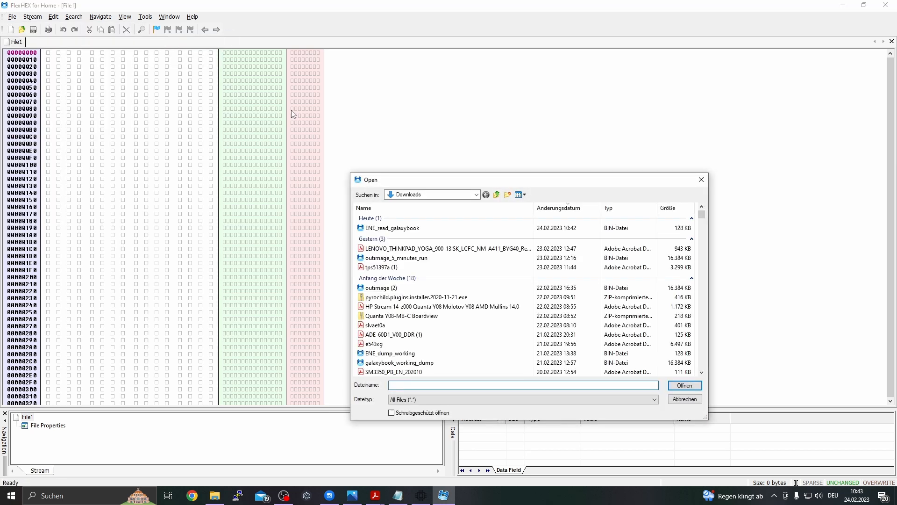
- Open the 131,072-byte ENE_read_galaxybook dump from Downloads in FlexHEX
left_click(393, 227)
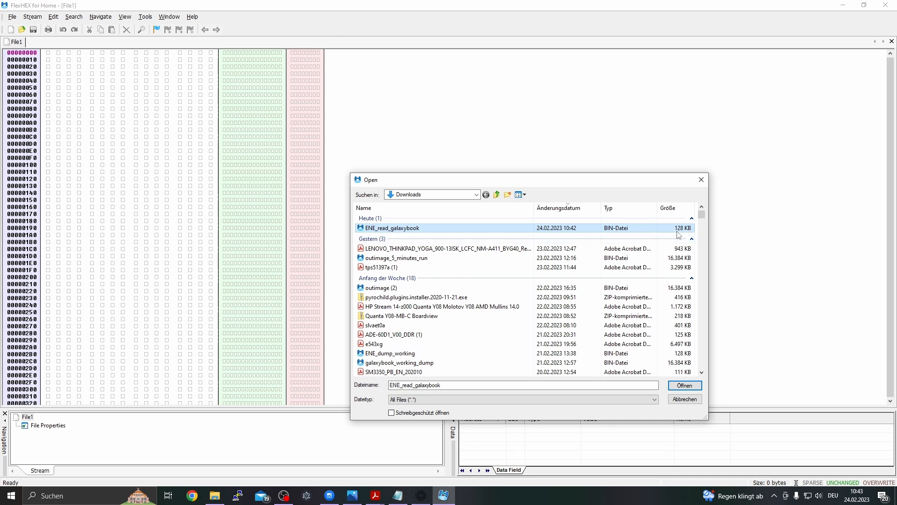
mouse_move(426, 232)
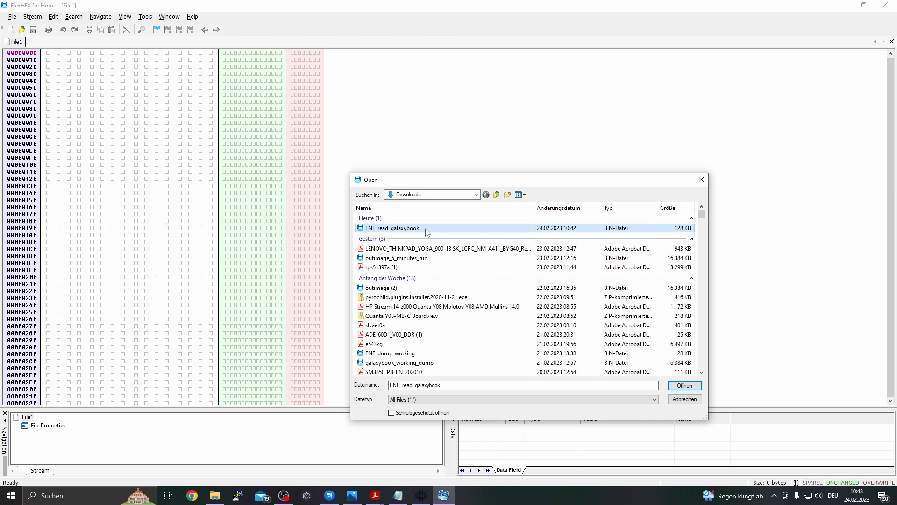
left_click(684, 385)
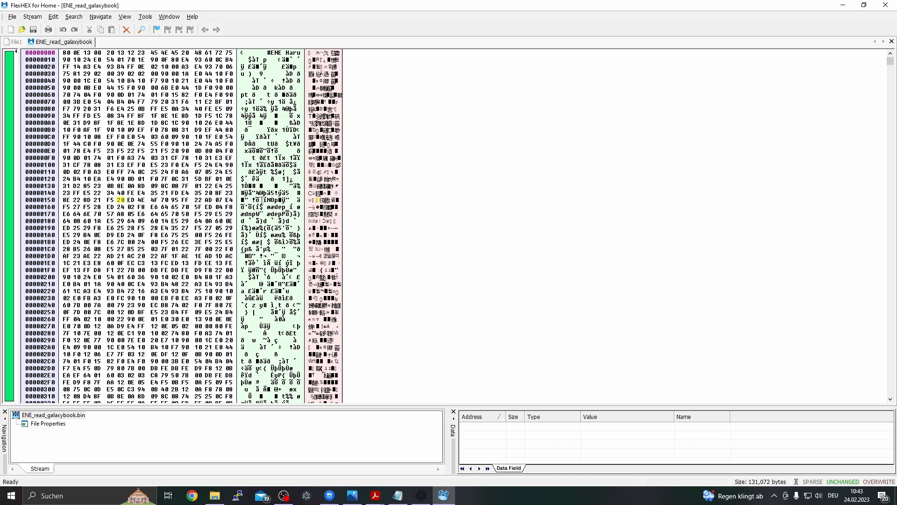
- Scroll down through the ENE_read_galaxybook hex data to inspect the dump
scroll("down", 3)
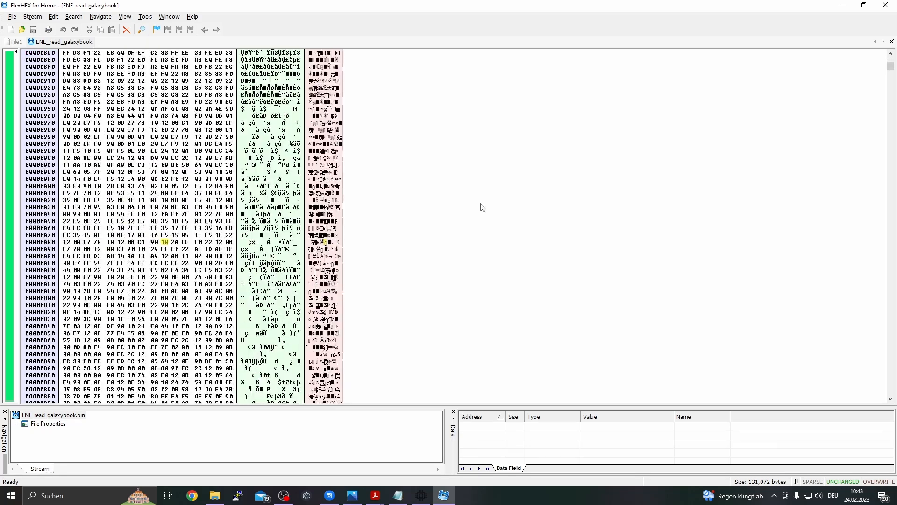
scroll("down", 3)
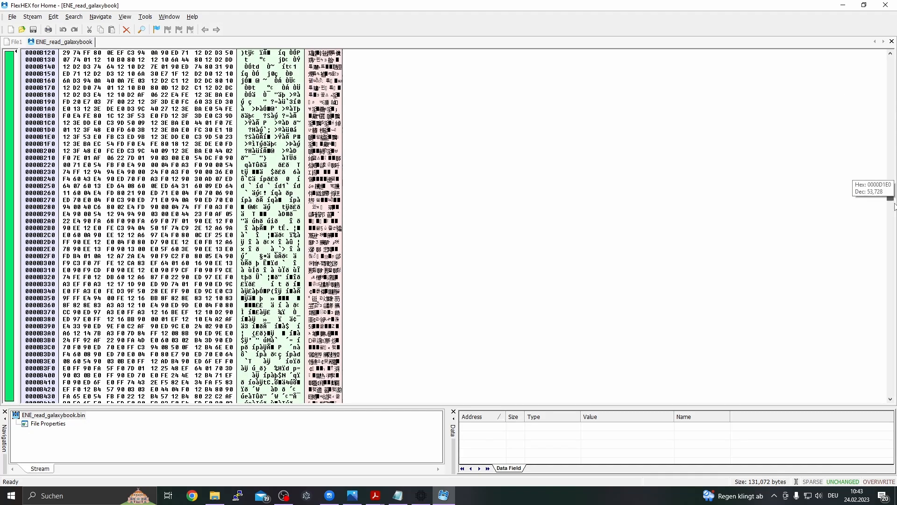
scroll("down", 3)
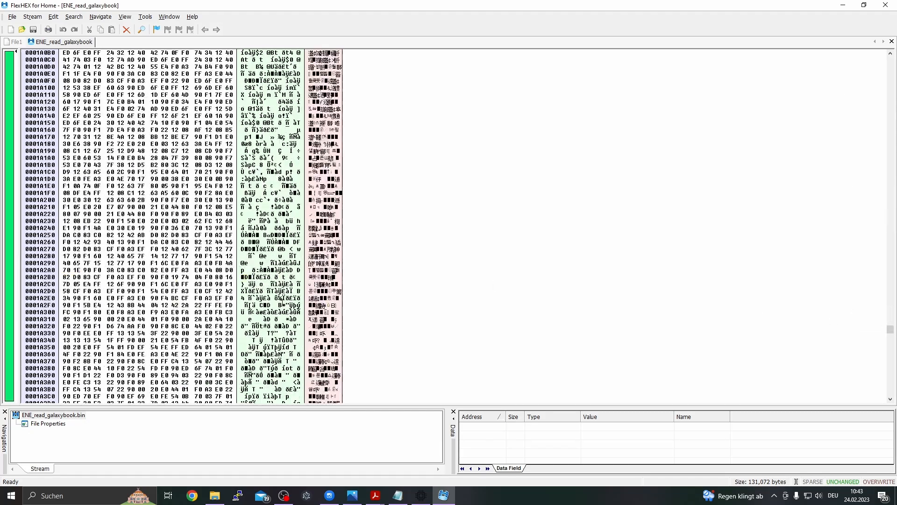
scroll("down", 3)
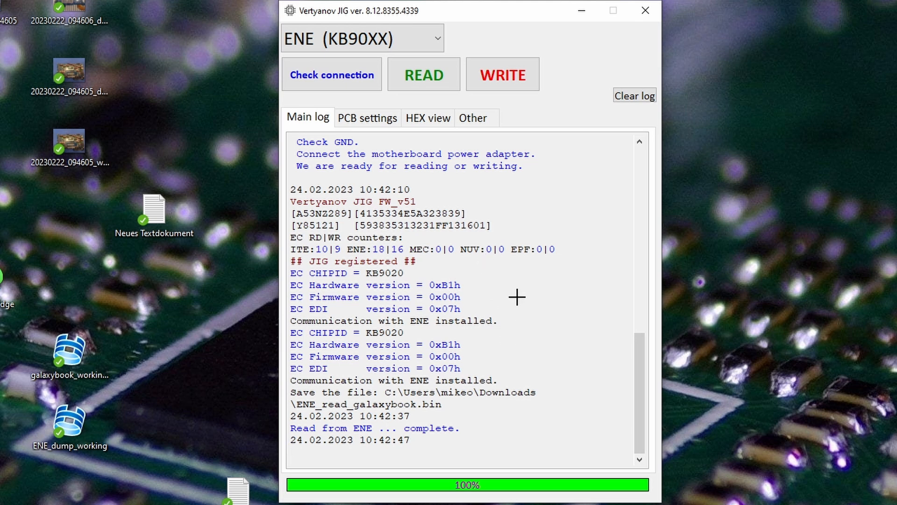
mouse_move(505, 280)
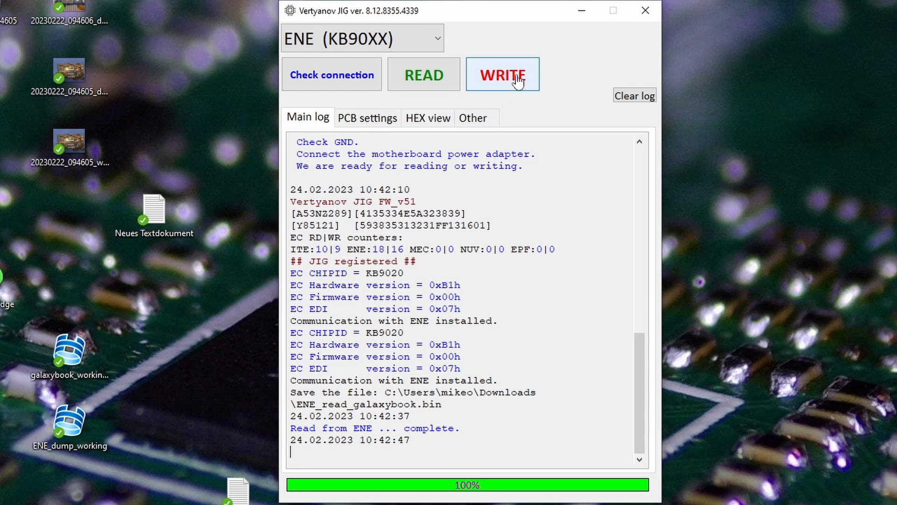
mouse_move(502, 85)
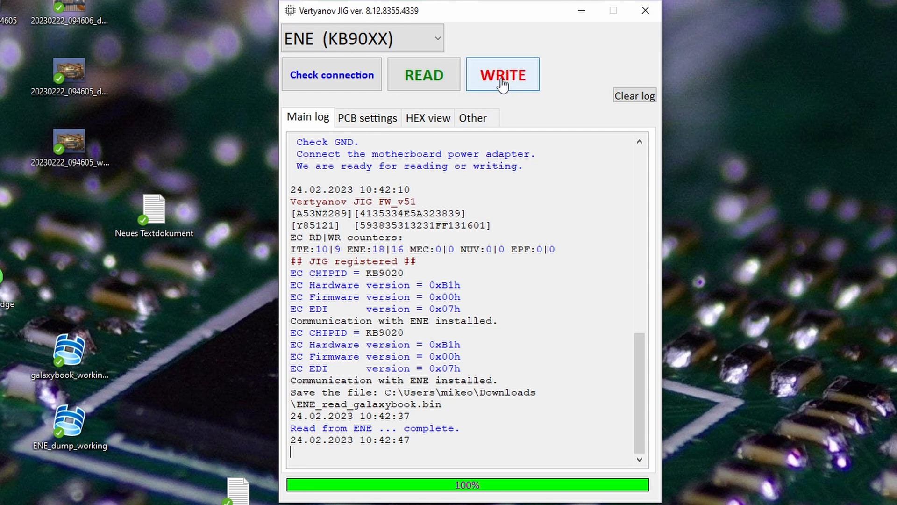
mouse_move(498, 83)
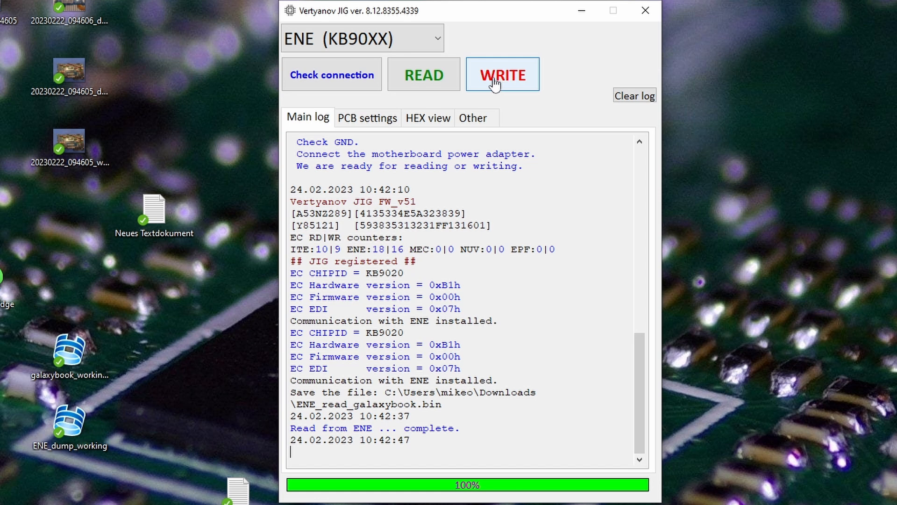
mouse_move(557, 82)
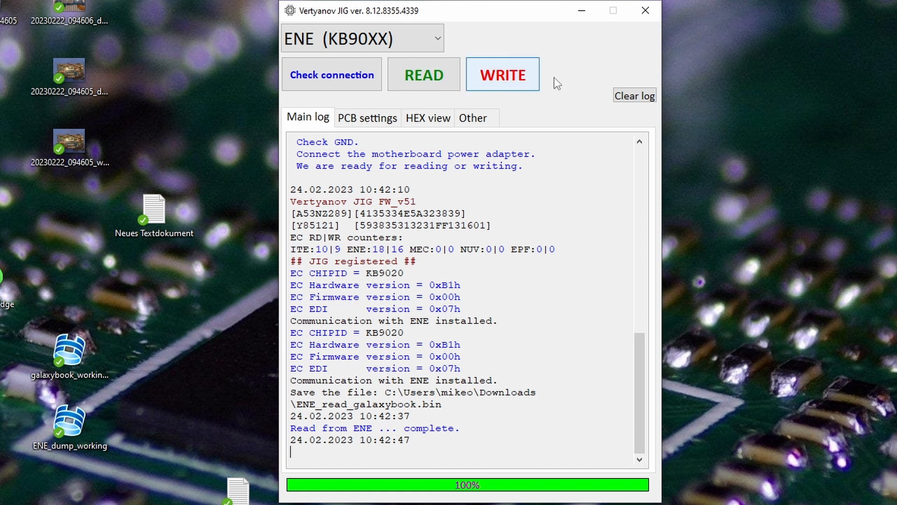
mouse_move(548, 77)
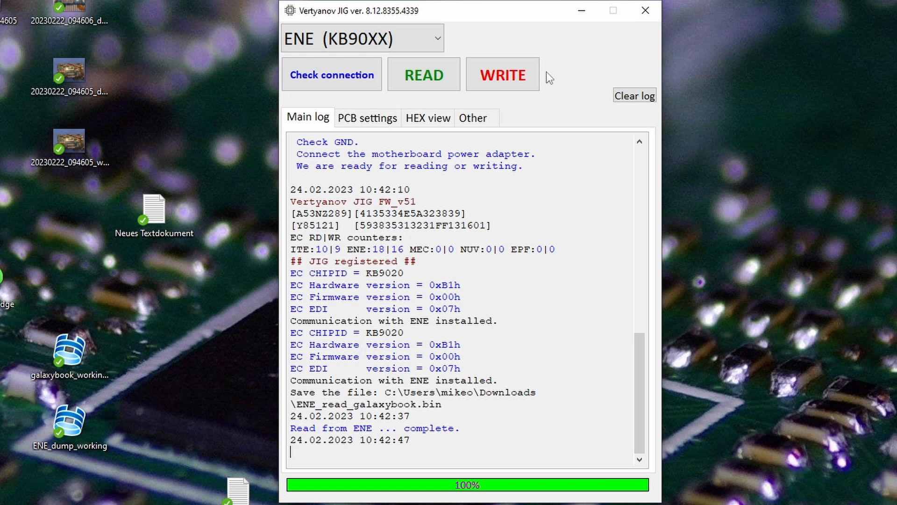
- Write ENE_read_galaxybook.bin to the KB9020 EC chip with Vertyanov JIG's WRITE command
left_click(424, 73)
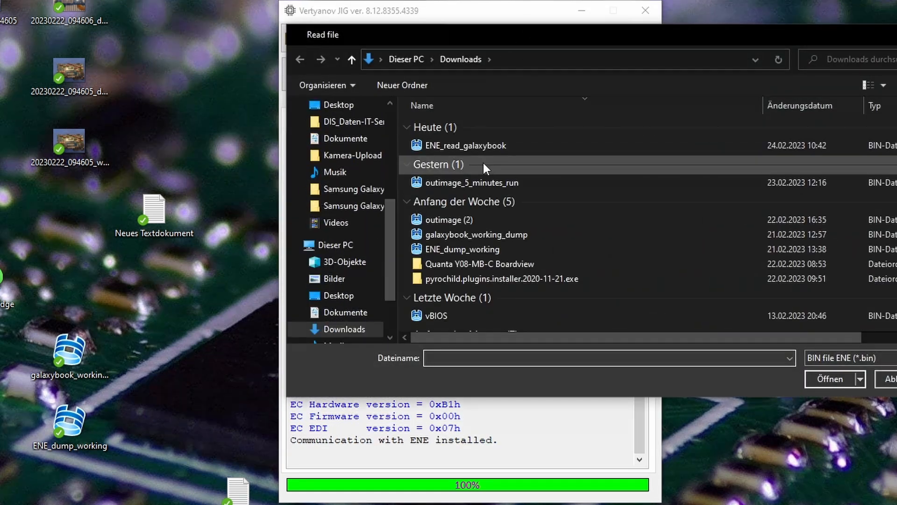
left_click(472, 145)
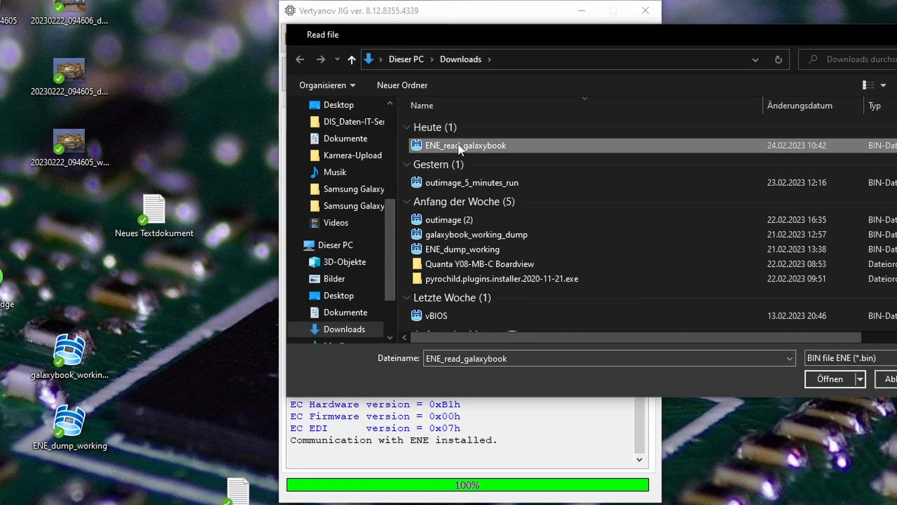
mouse_move(485, 150)
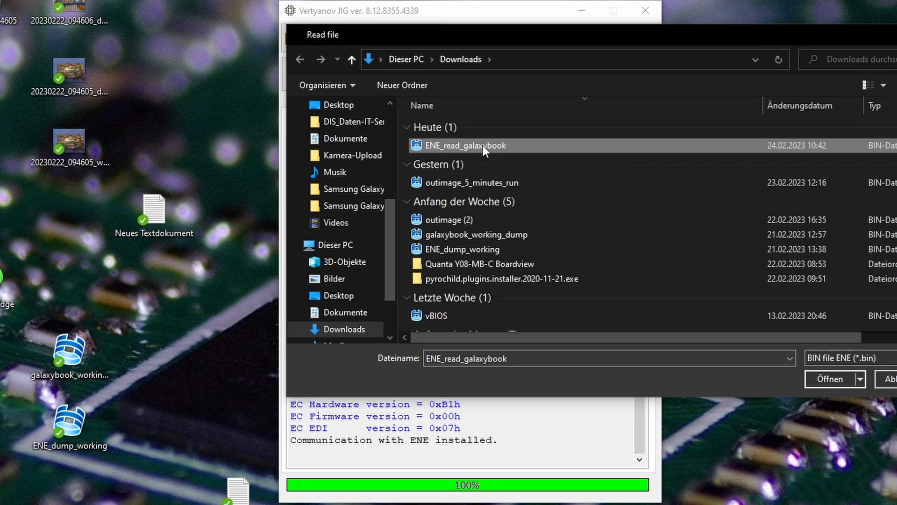
left_click(831, 378)
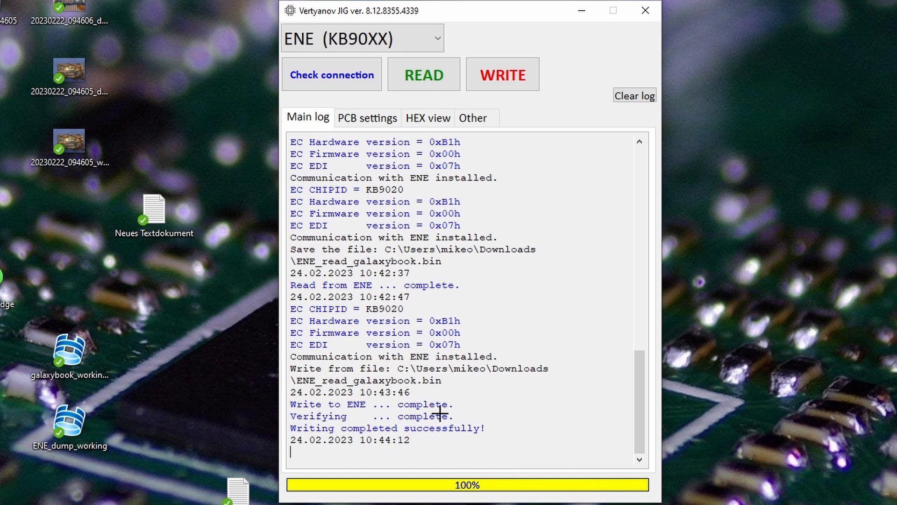
mouse_move(515, 452)
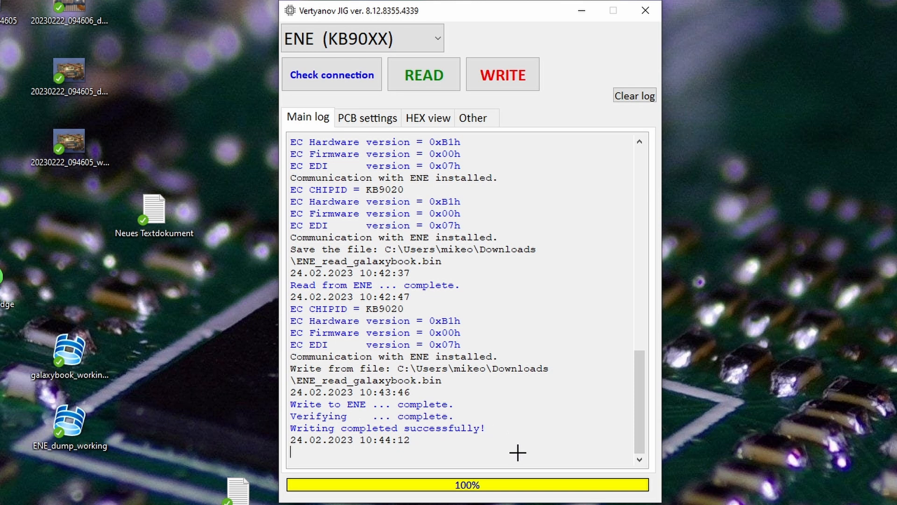
mouse_move(586, 280)
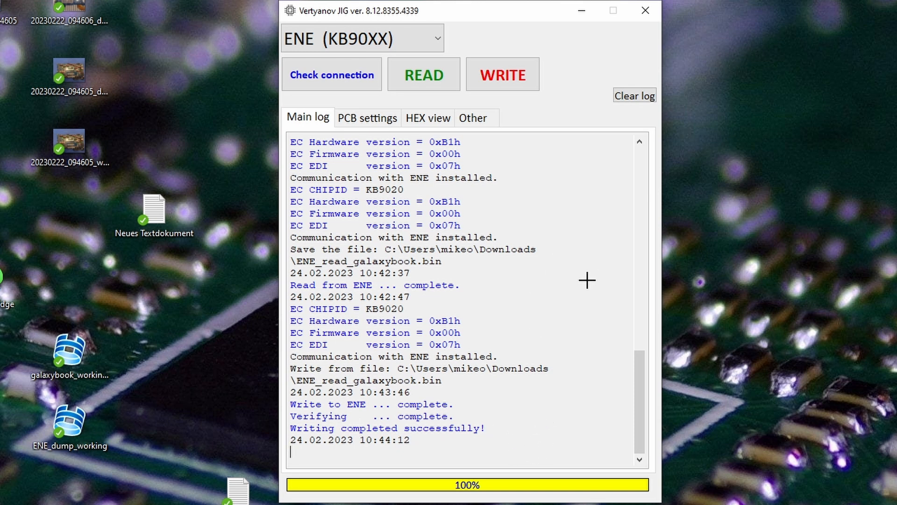